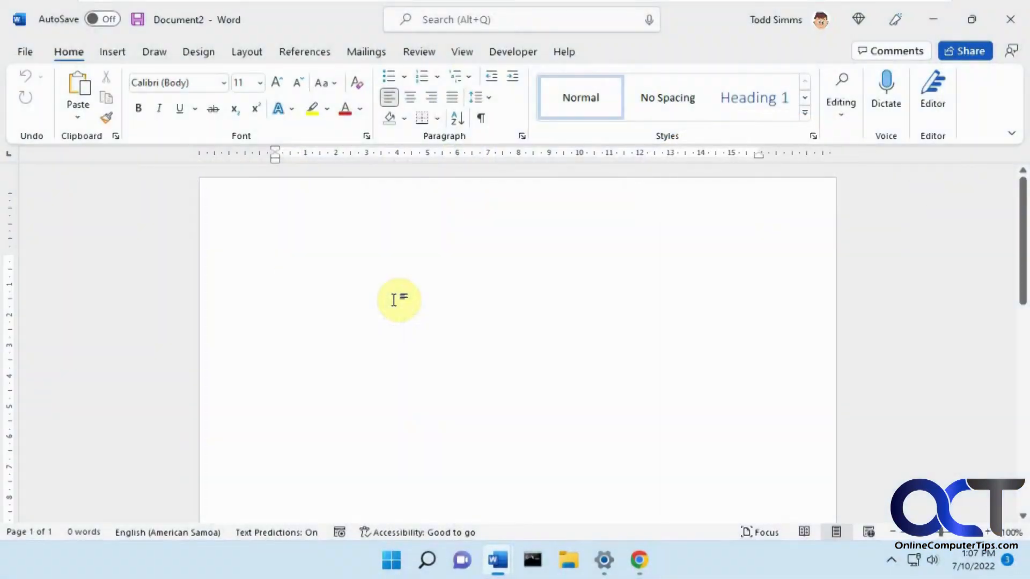
# Step: Set the blank document to a three-column layout from the Layout ribbon
pyautogui.click(275, 261)
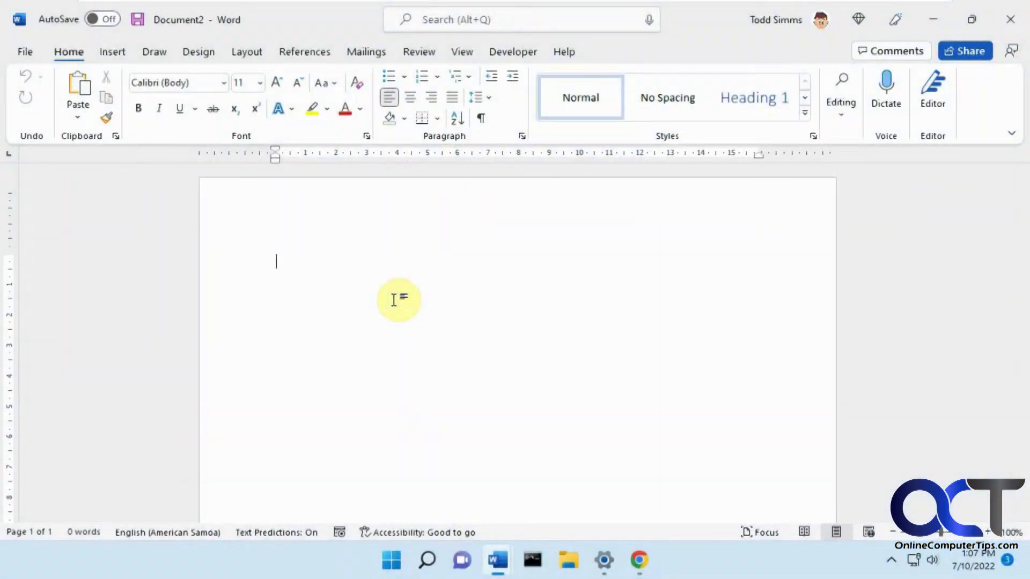
pyautogui.moveTo(358, 250)
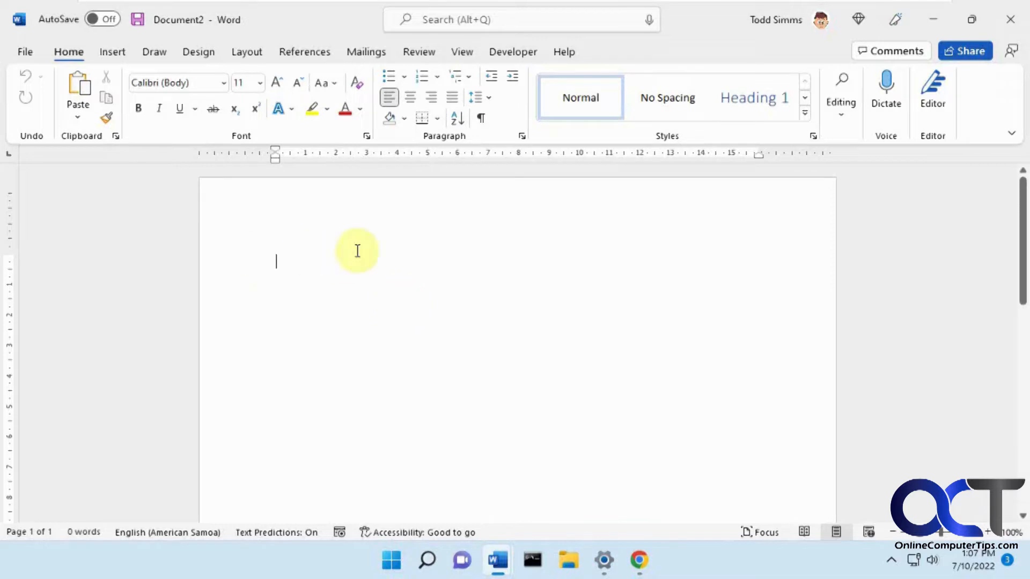
pyautogui.moveTo(346, 221)
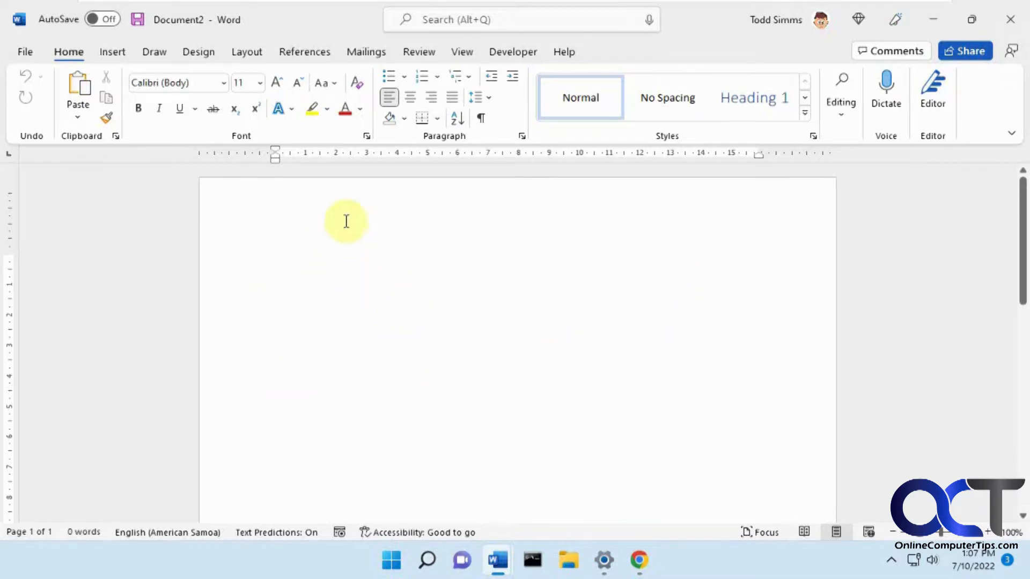
pyautogui.moveTo(718, 404)
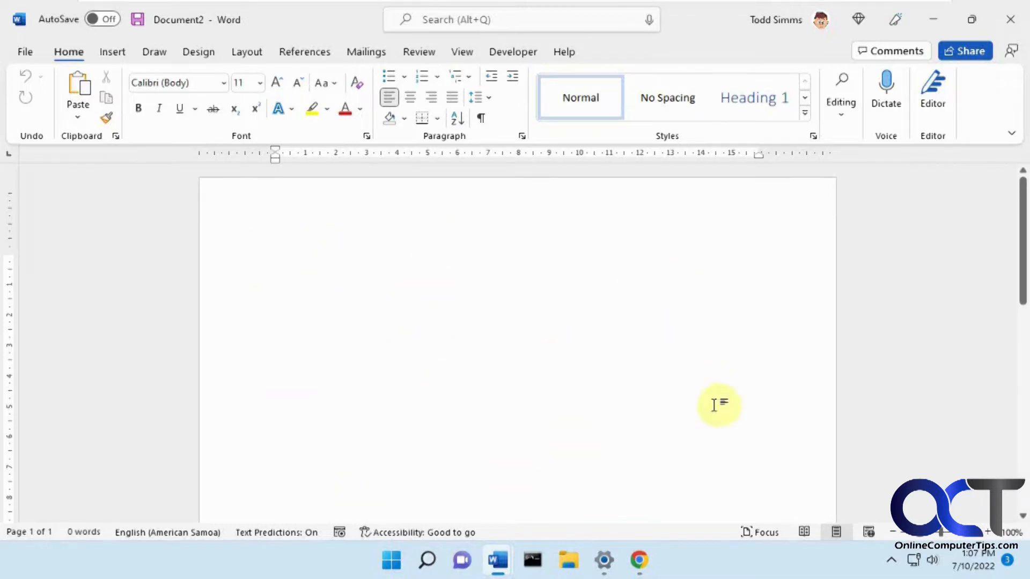
pyautogui.moveTo(497, 261)
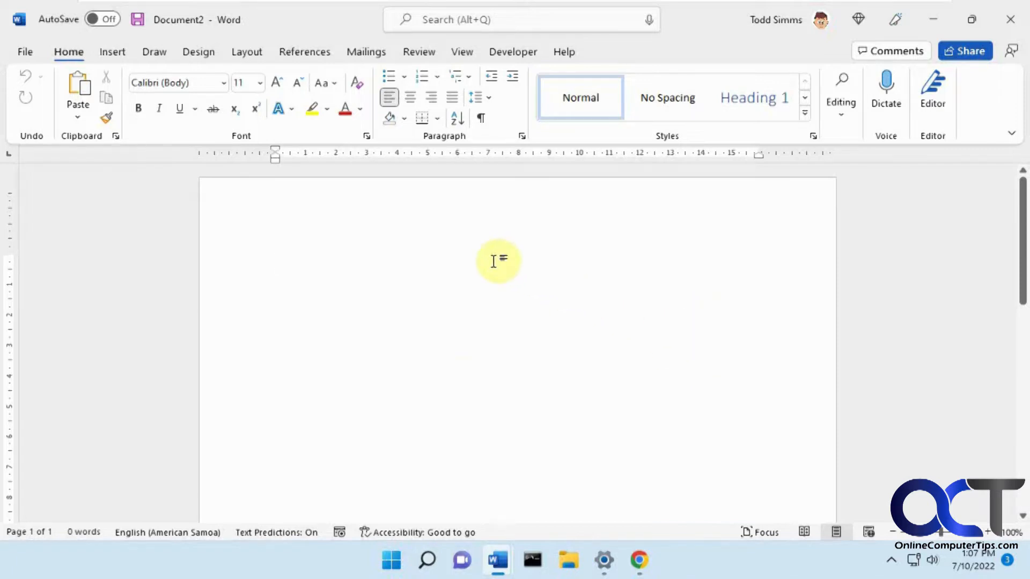
pyautogui.moveTo(351, 146)
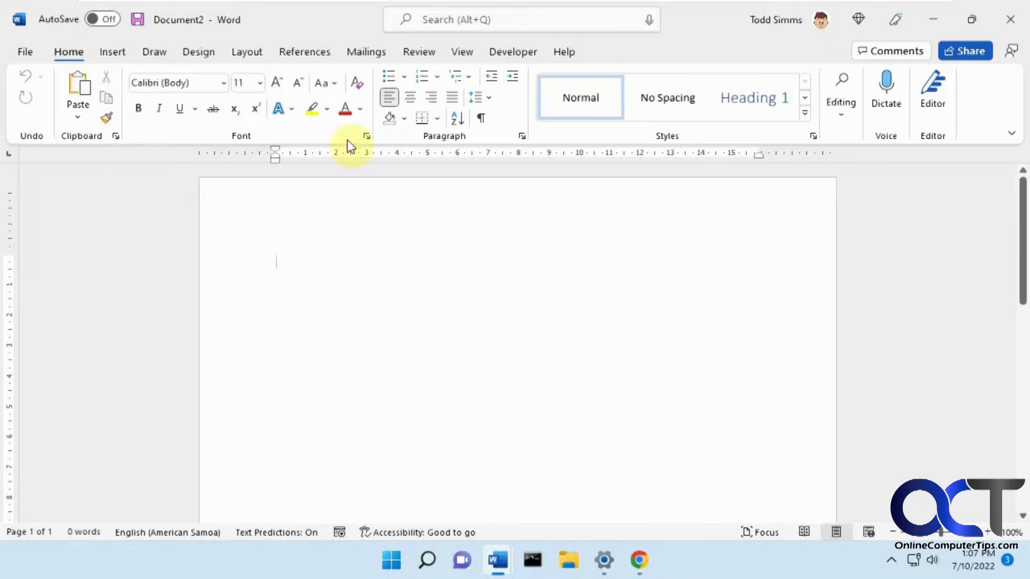
pyautogui.click(247, 52)
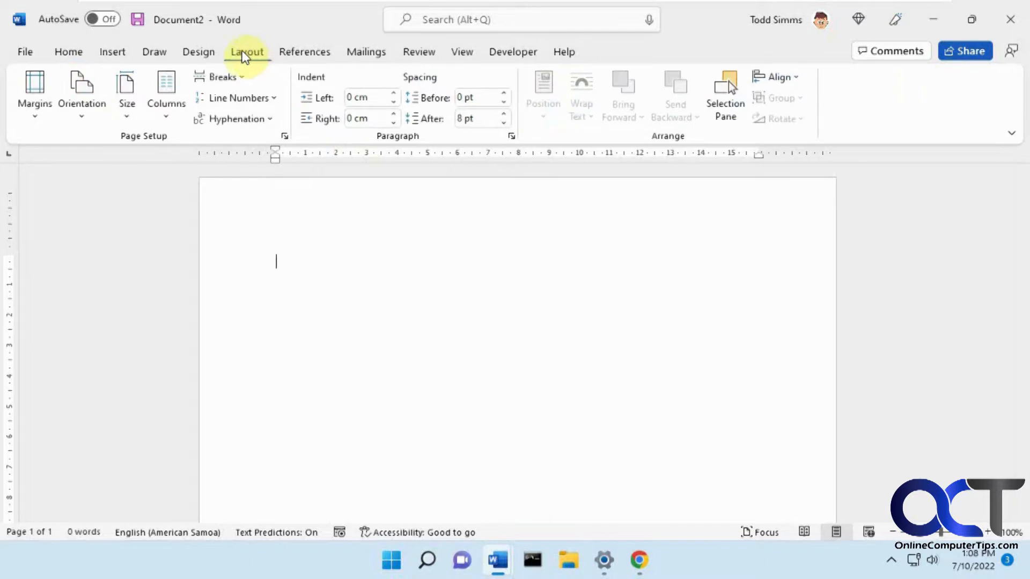
pyautogui.click(166, 92)
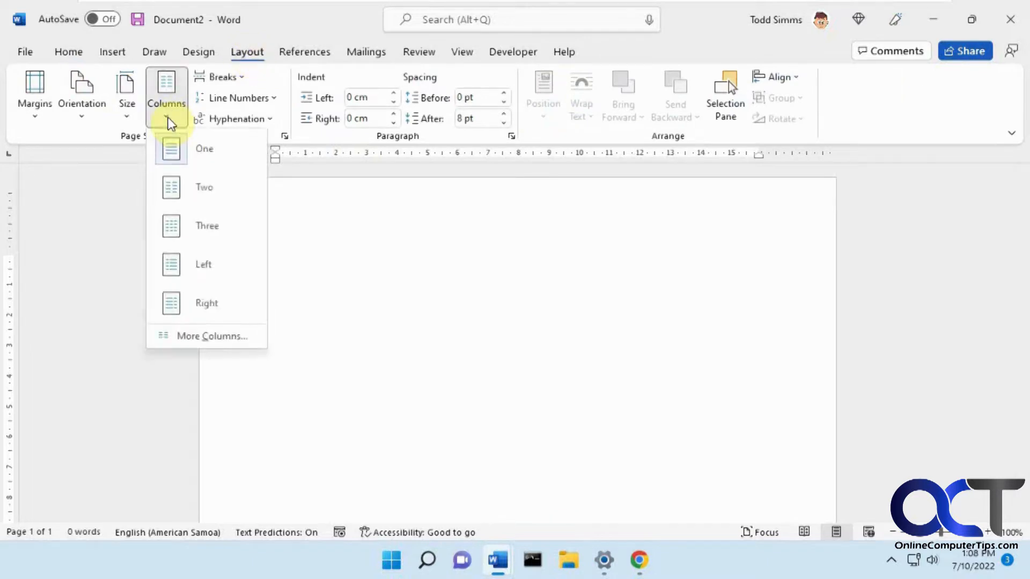
pyautogui.moveTo(197, 225)
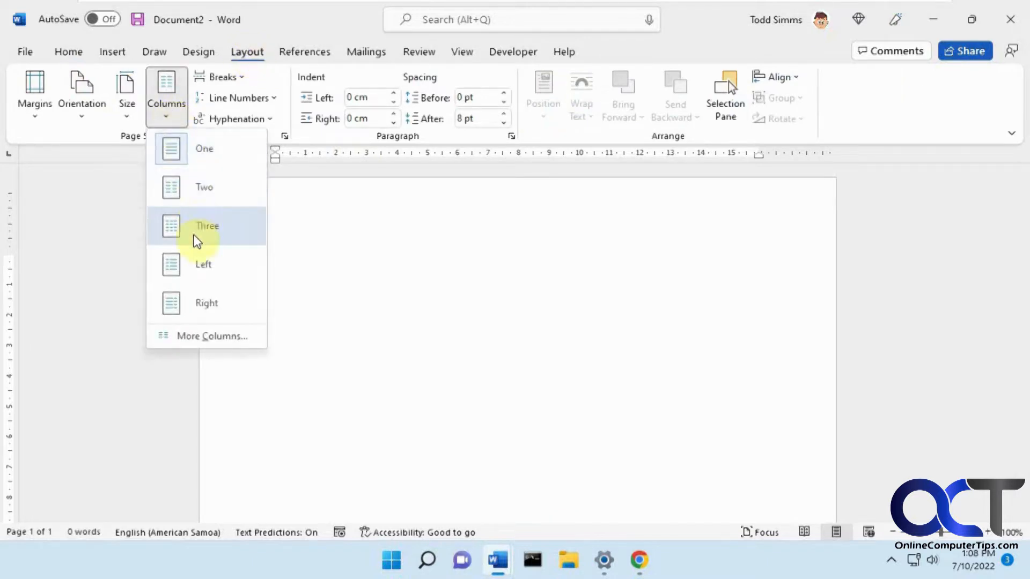
pyautogui.moveTo(193, 217)
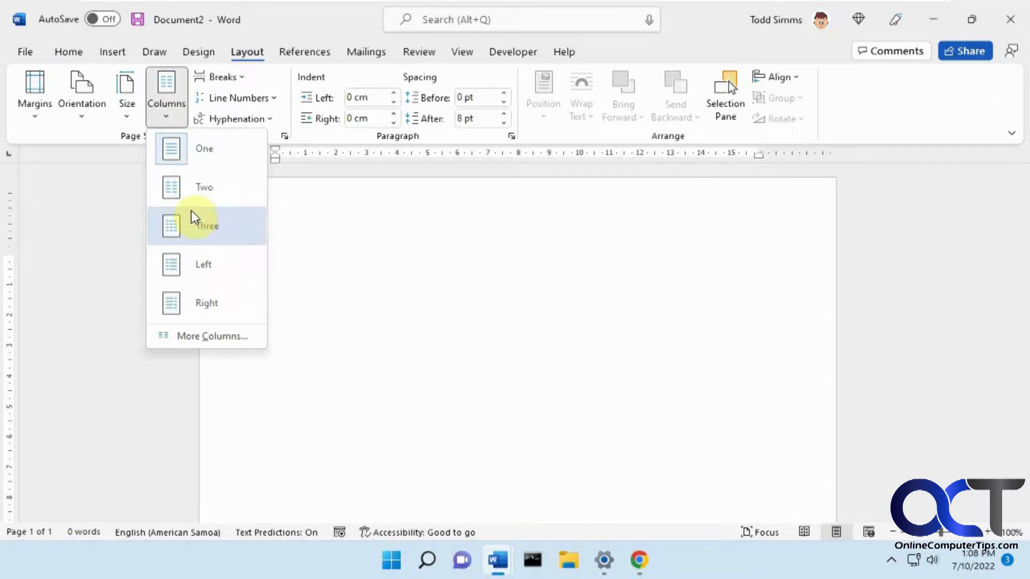
pyautogui.moveTo(200, 230)
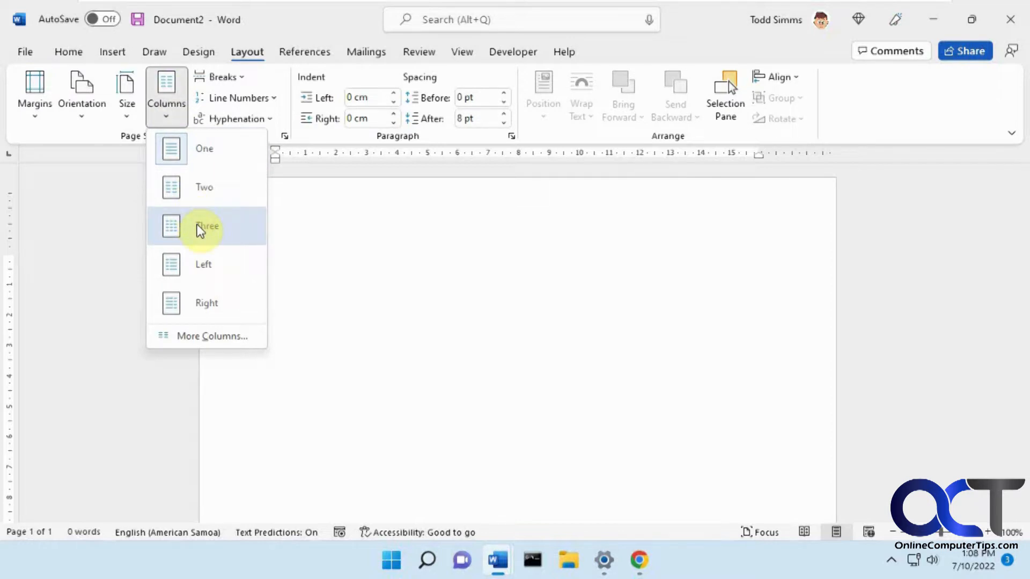
pyautogui.click(205, 225)
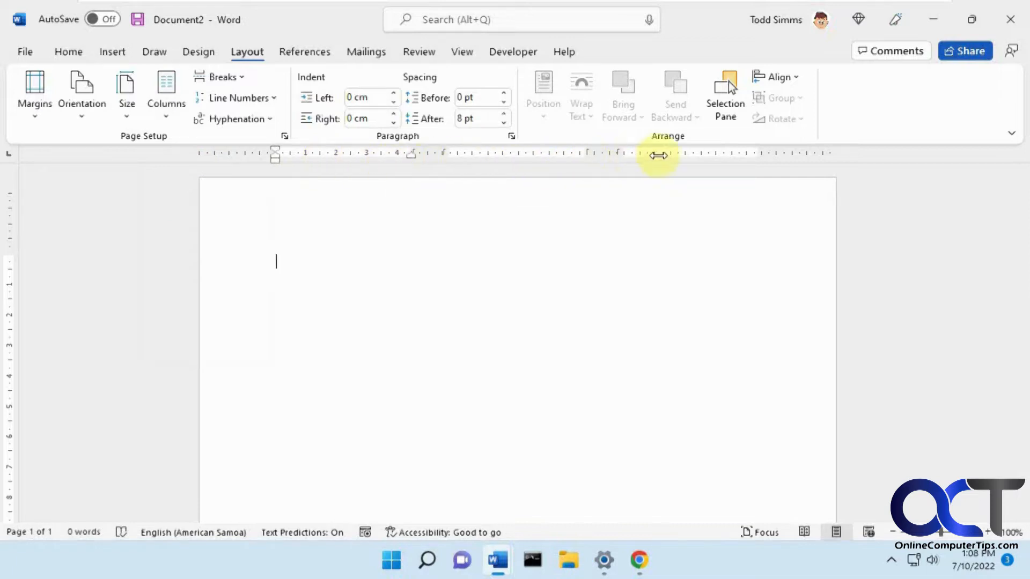
pyautogui.moveTo(553, 166)
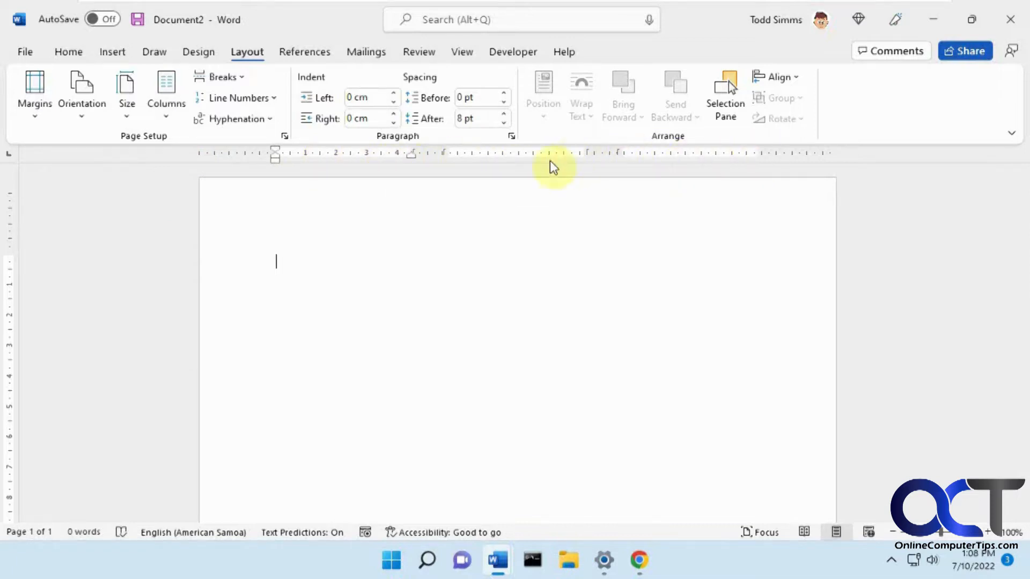
pyautogui.click(462, 51)
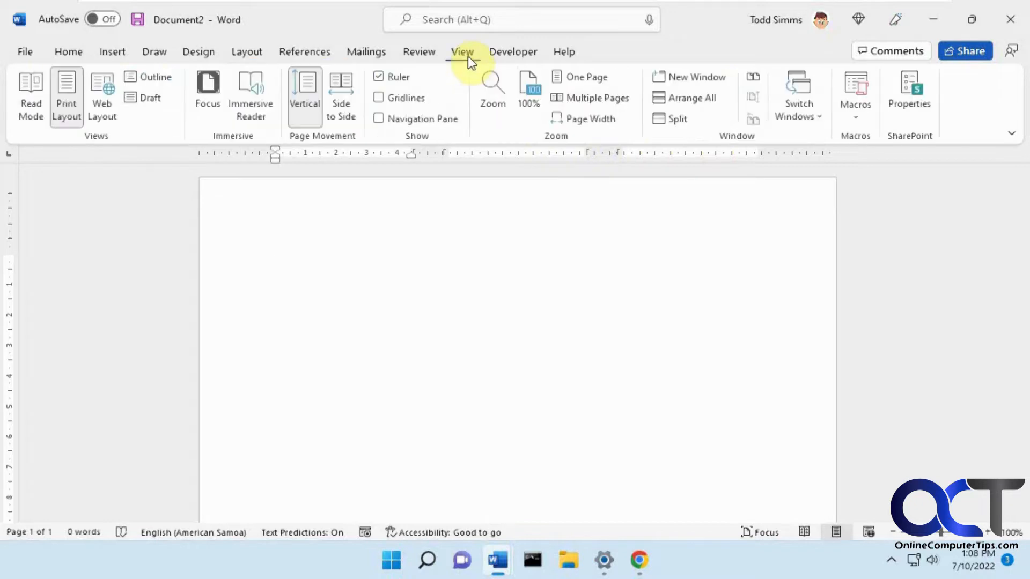
pyautogui.moveTo(269, 56)
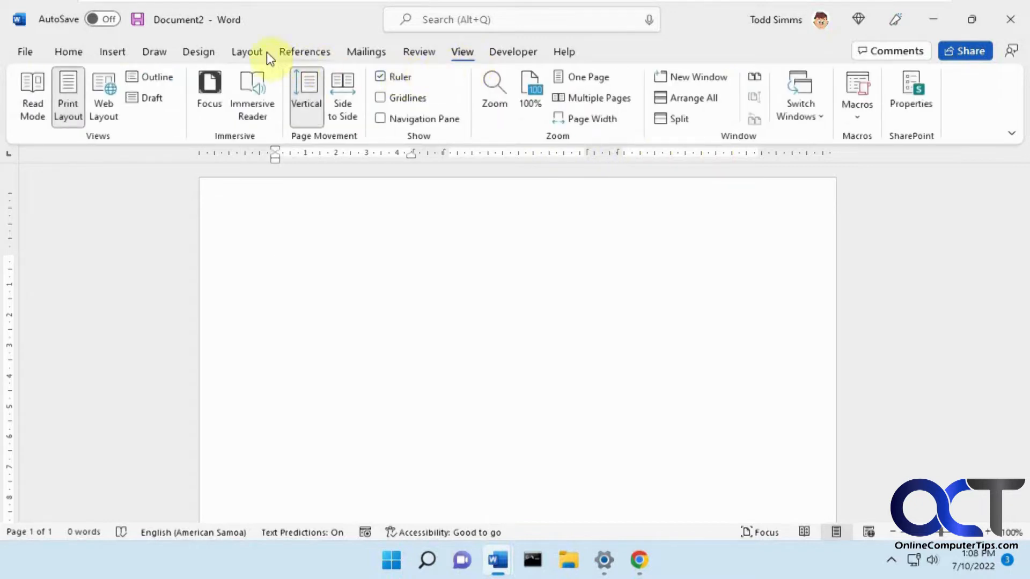
pyautogui.click(246, 52)
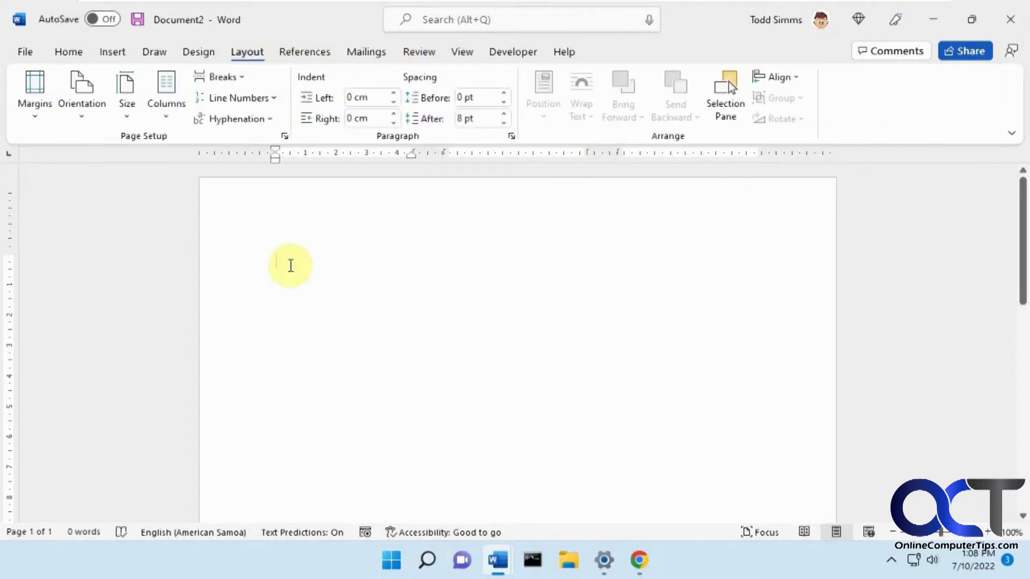
# Step: Write "This is my new information I am adding to my document." in the first column
pyautogui.write('This')
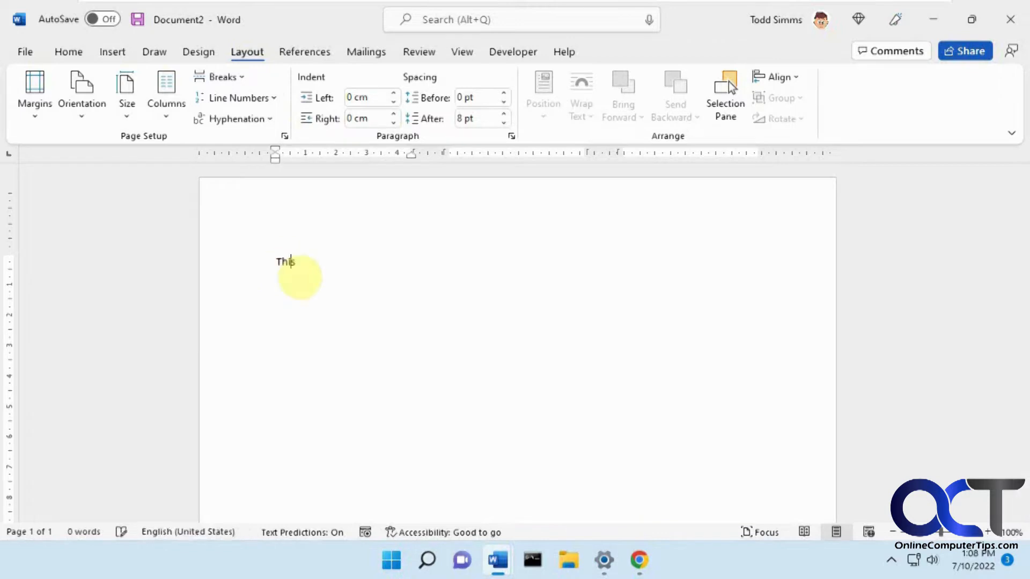
pyautogui.write('is my new information')
pyautogui.write('that')
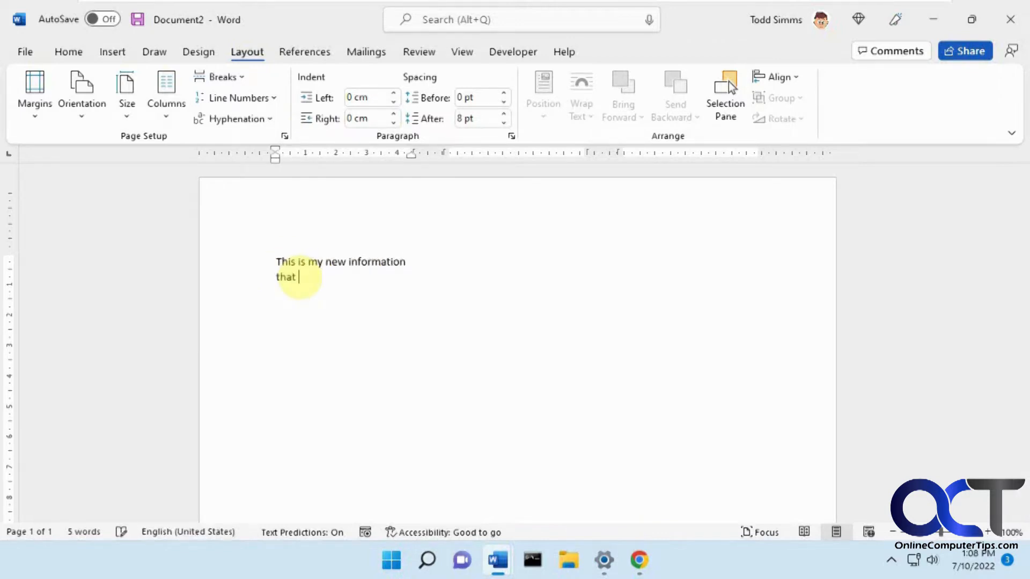
pyautogui.write('I am adding to my')
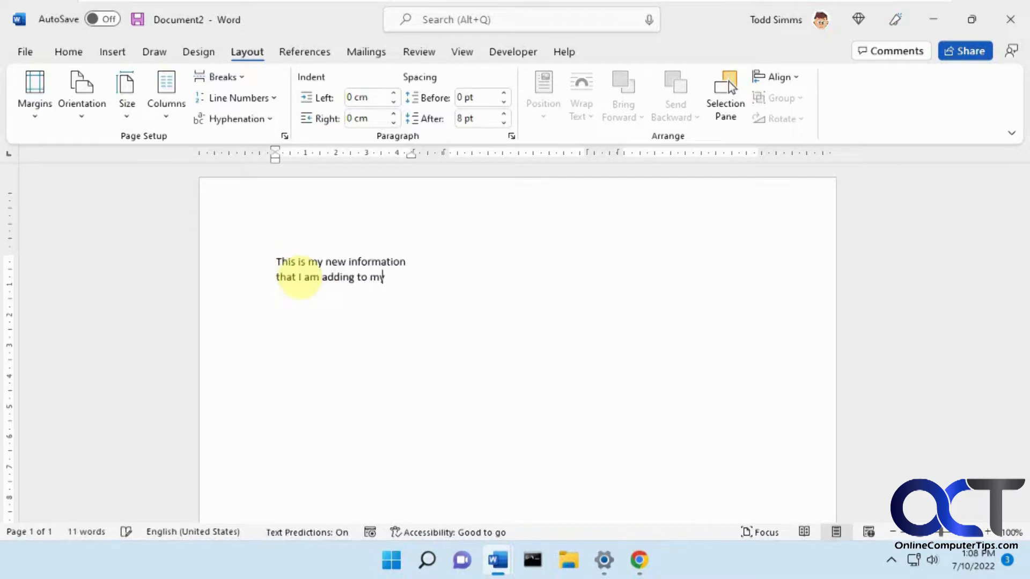
pyautogui.write('document')
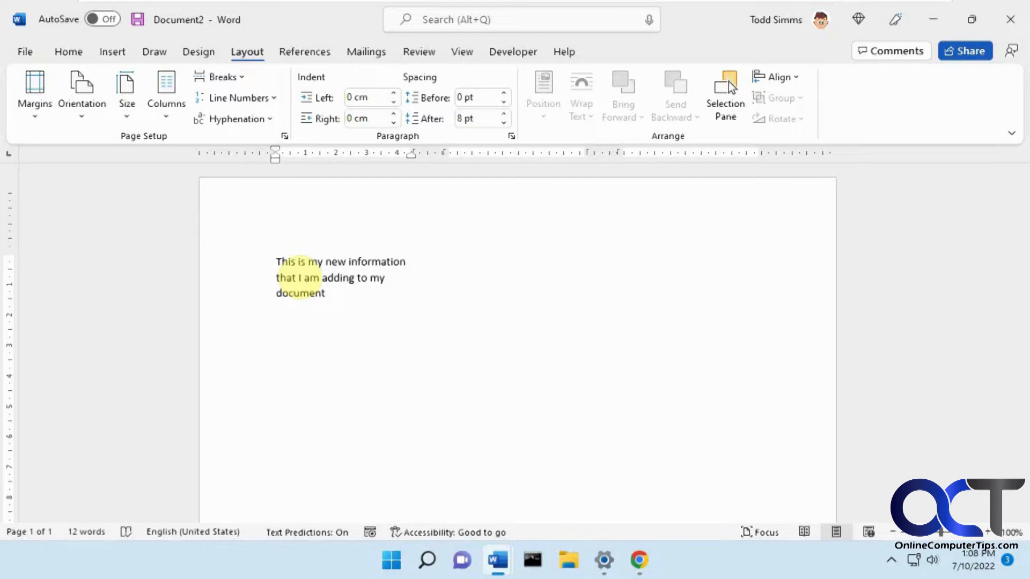
pyautogui.write('.')
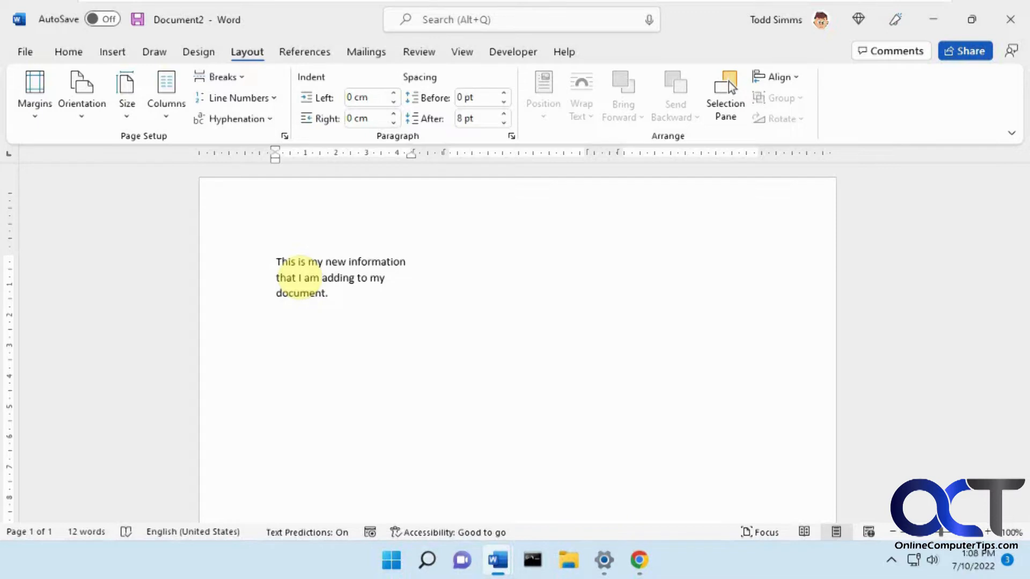
# Step: Add a second sentence, "This is the end of this section.", after the first
pyautogui.click(329, 292)
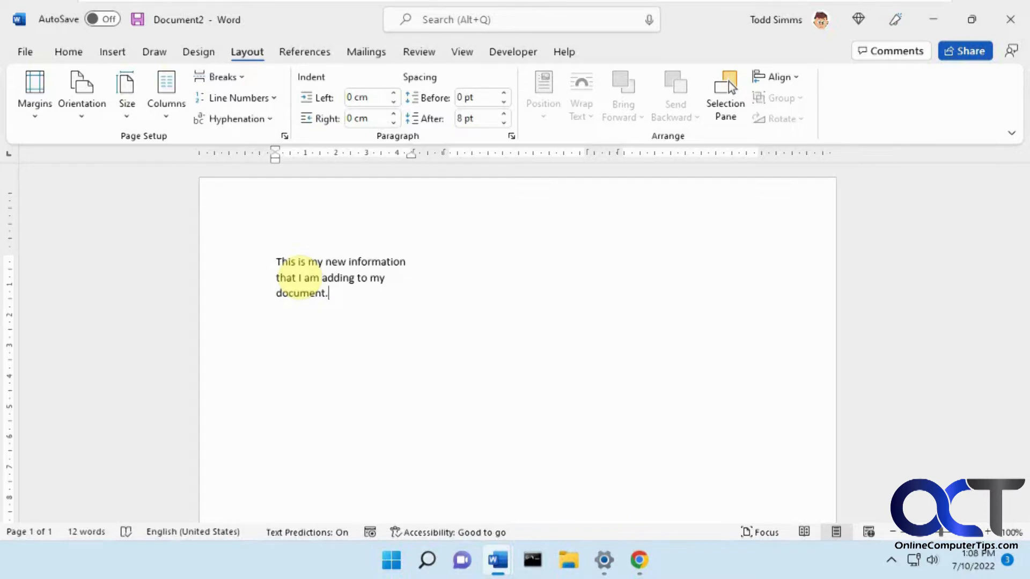
pyautogui.write('This')
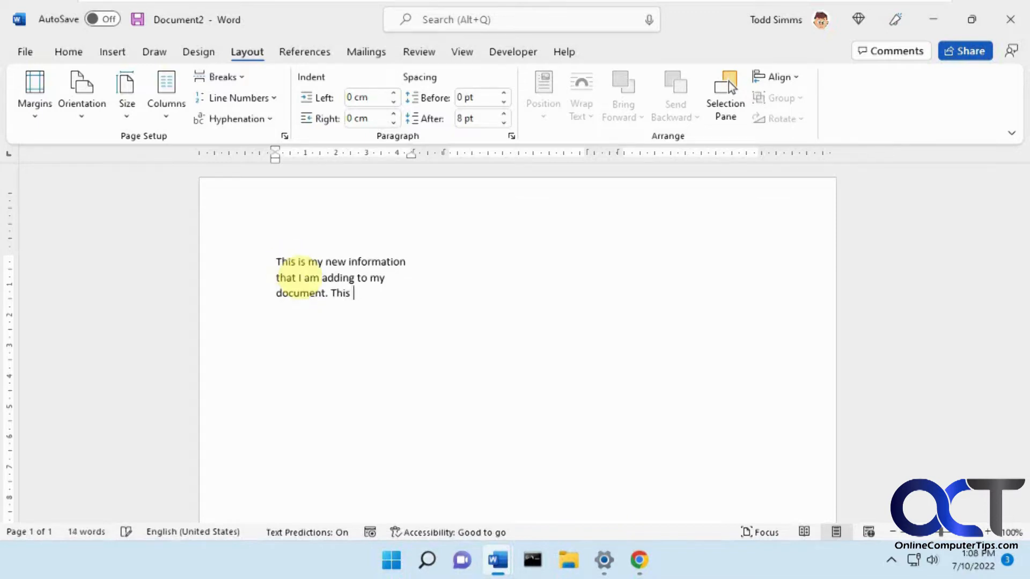
pyautogui.write('is the end of thi')
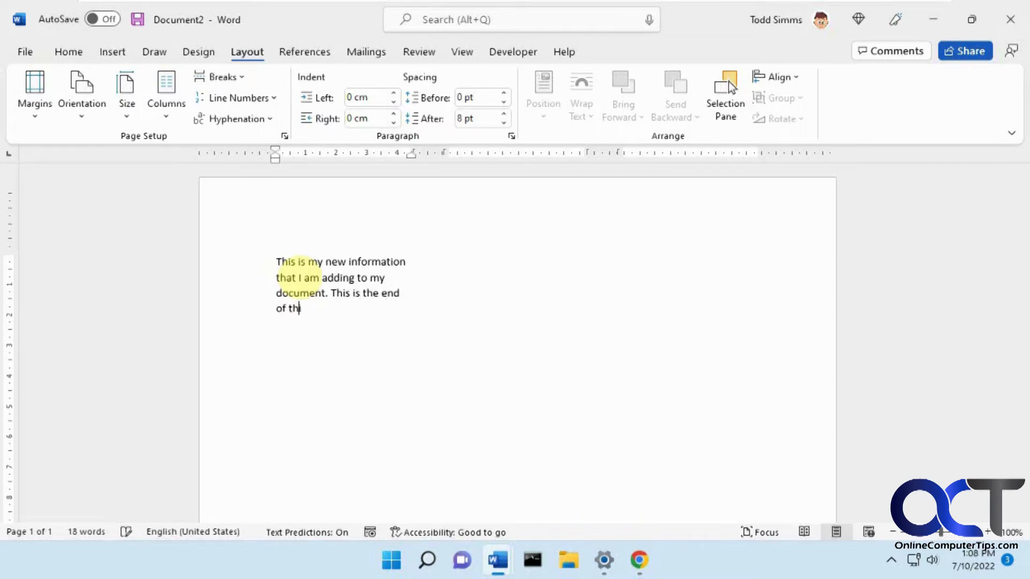
pyautogui.write('s section.')
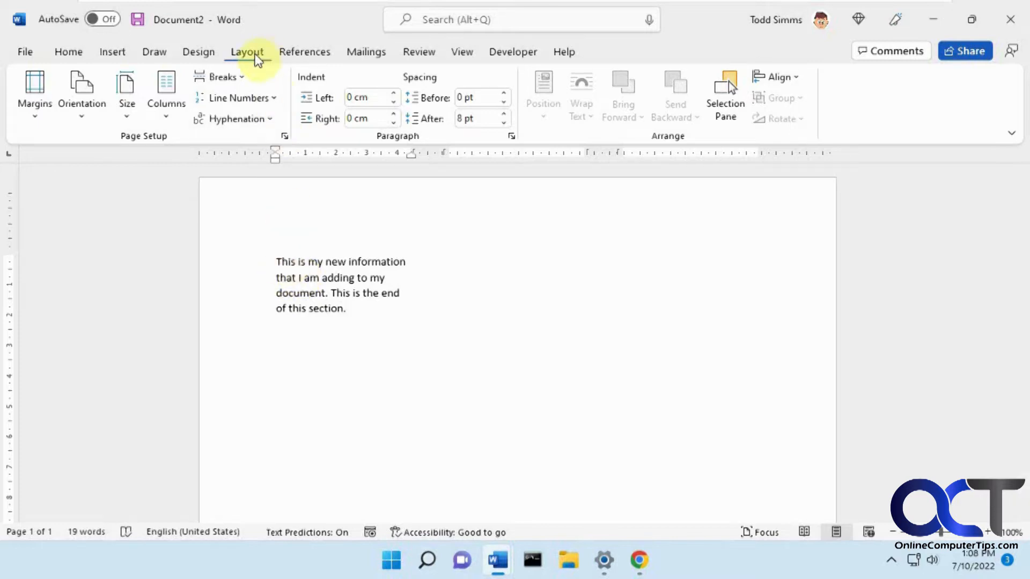
# Step: Write "This is my new section now. I will add more information here." in the second column
pyautogui.click(221, 77)
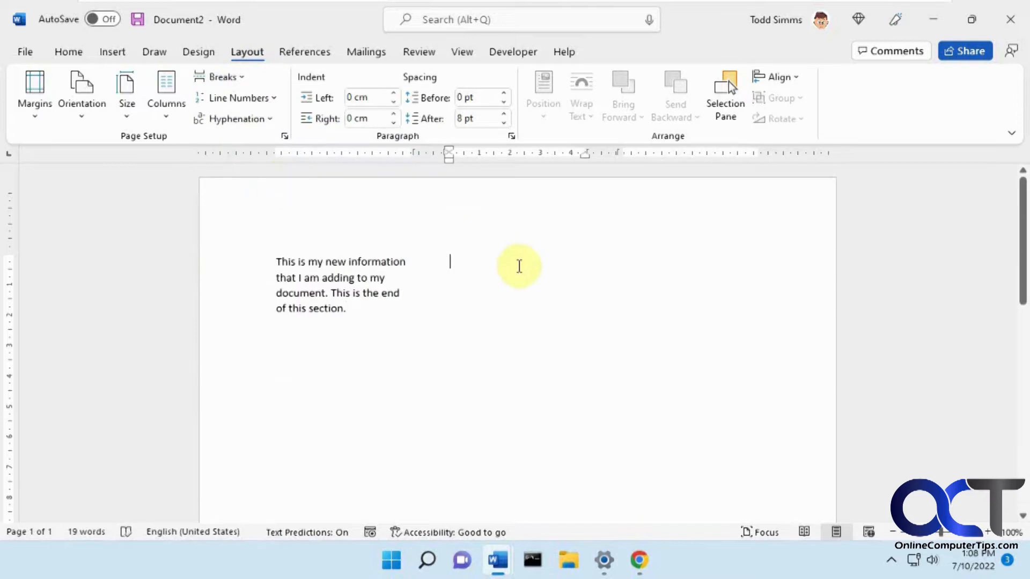
pyautogui.write('This is')
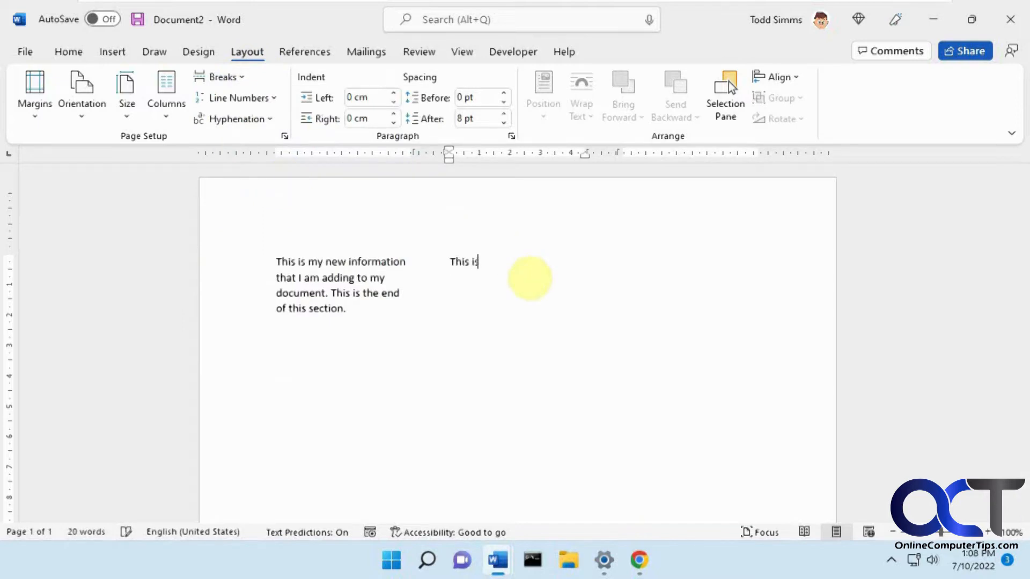
pyautogui.write('my new section')
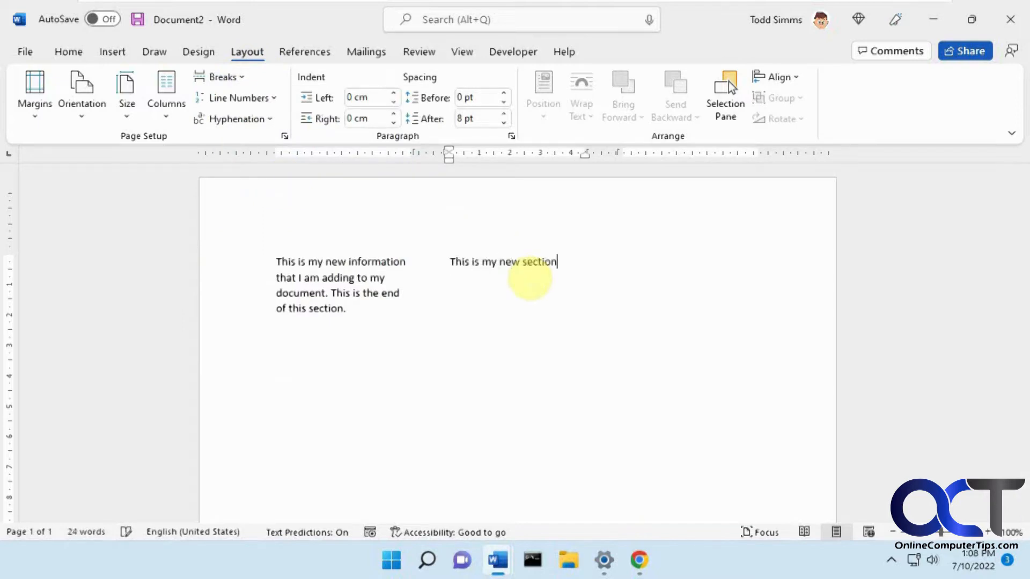
pyautogui.write('now.')
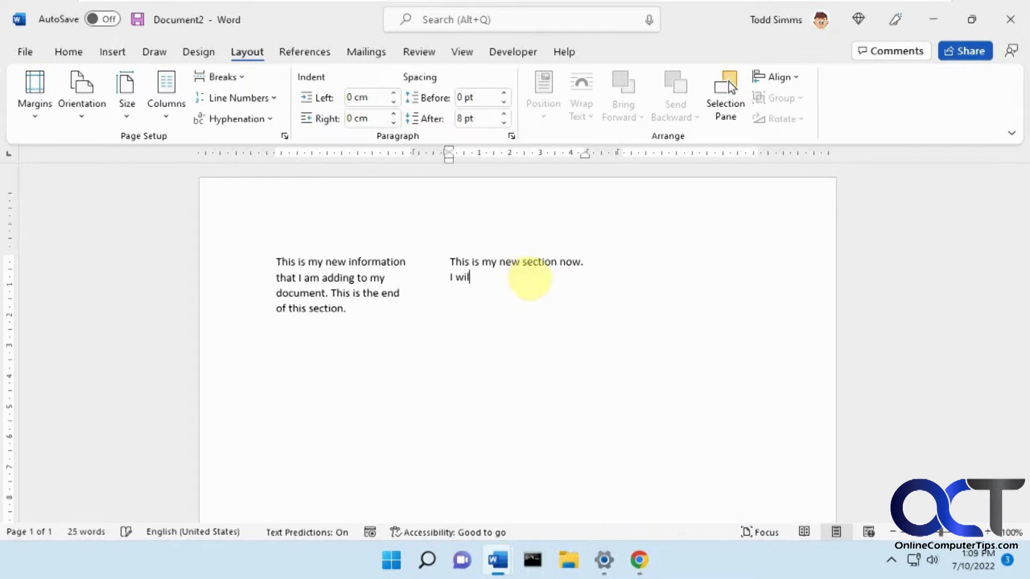
pyautogui.write('l add more informa')
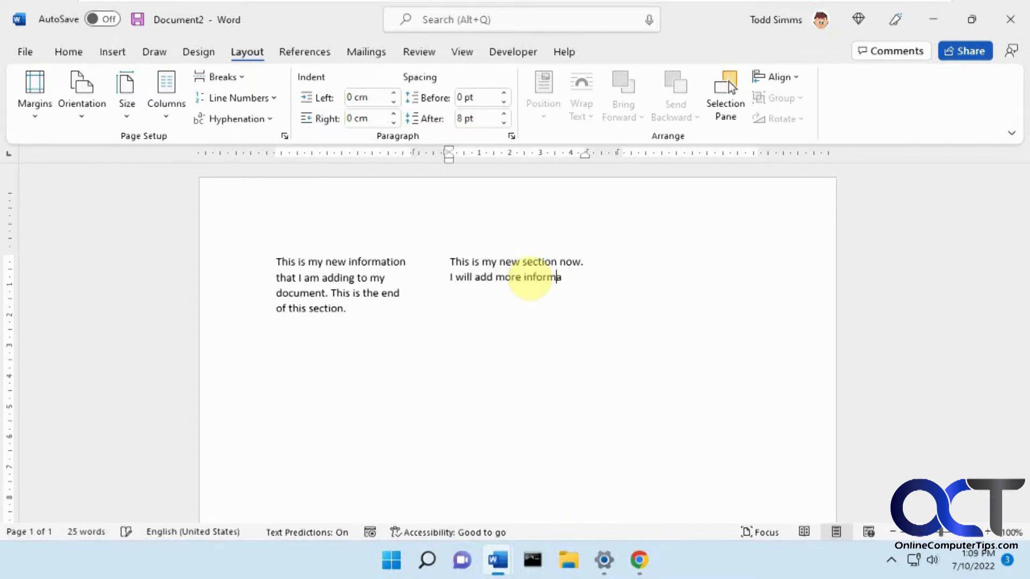
pyautogui.write('tion here.')
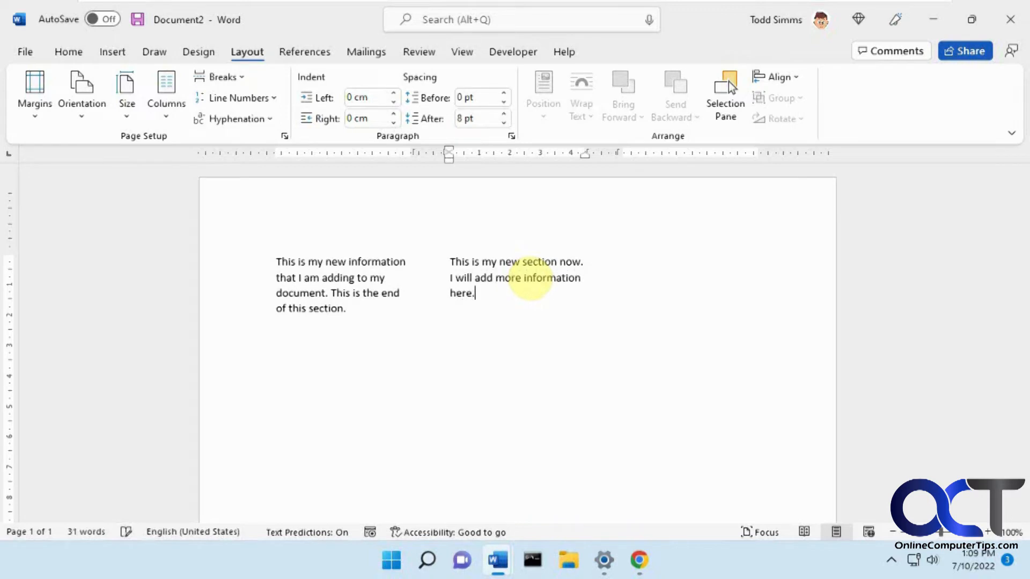
pyautogui.moveTo(423, 283)
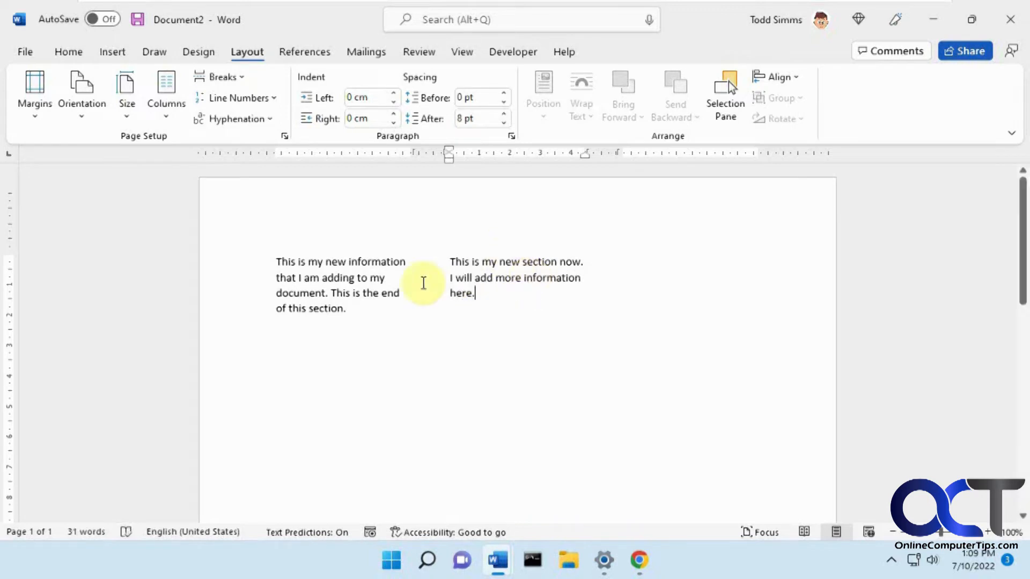
pyautogui.moveTo(409, 289)
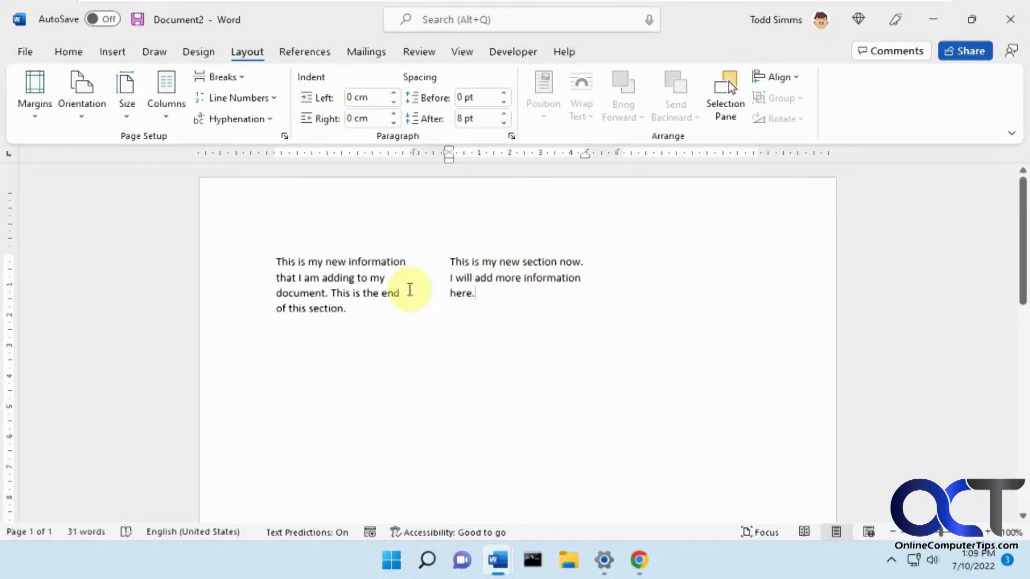
pyautogui.click(497, 561)
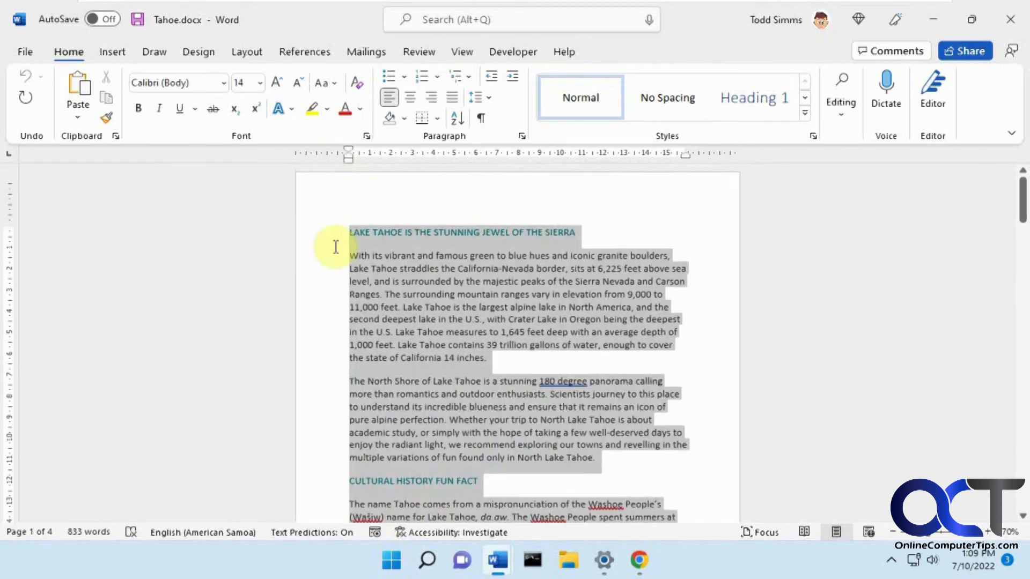
# Step: Switch the selected Tahoe article to a two-column layout and deselect the text
pyautogui.click(246, 51)
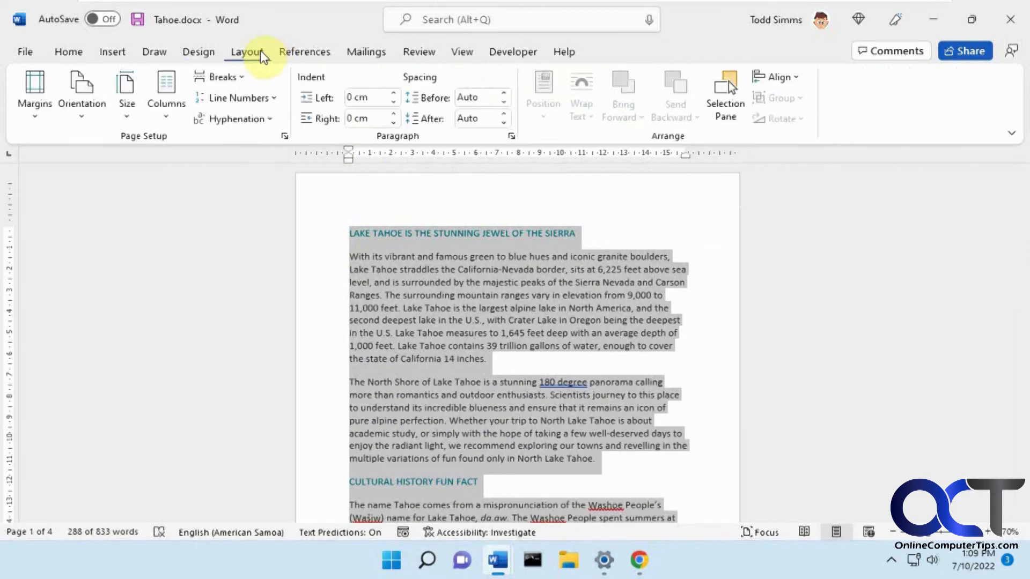
pyautogui.click(166, 89)
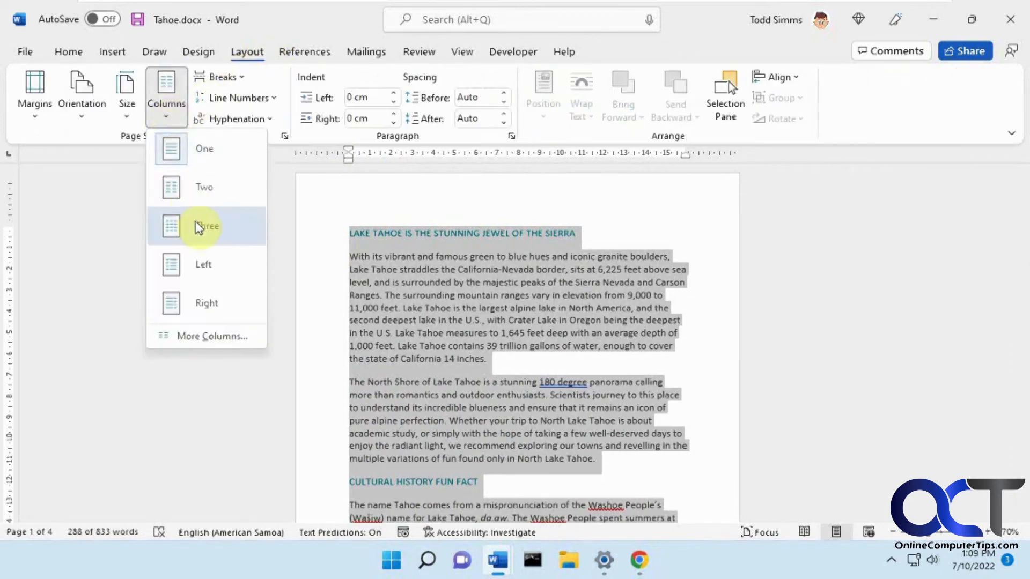
pyautogui.moveTo(204, 188)
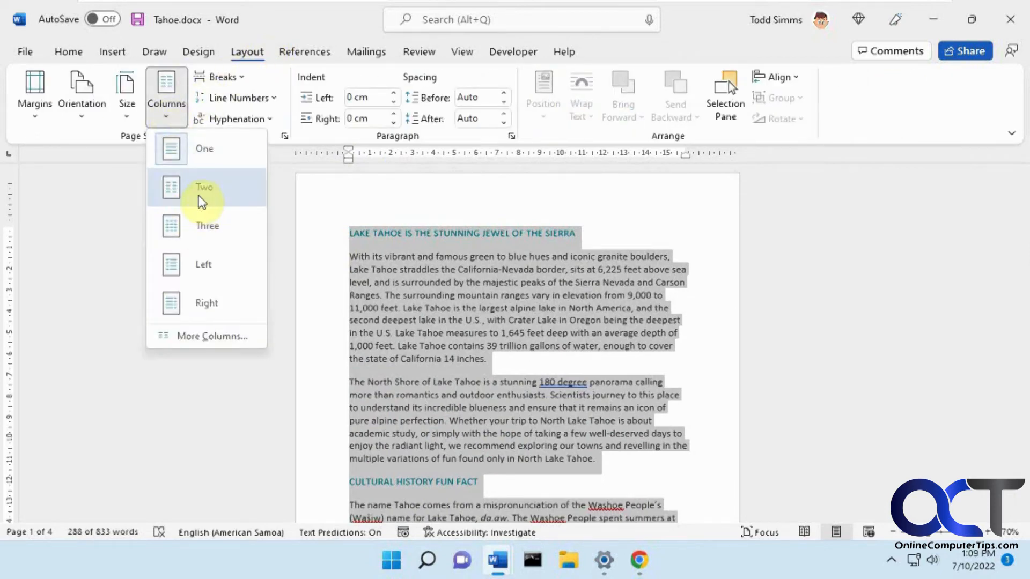
pyautogui.click(204, 187)
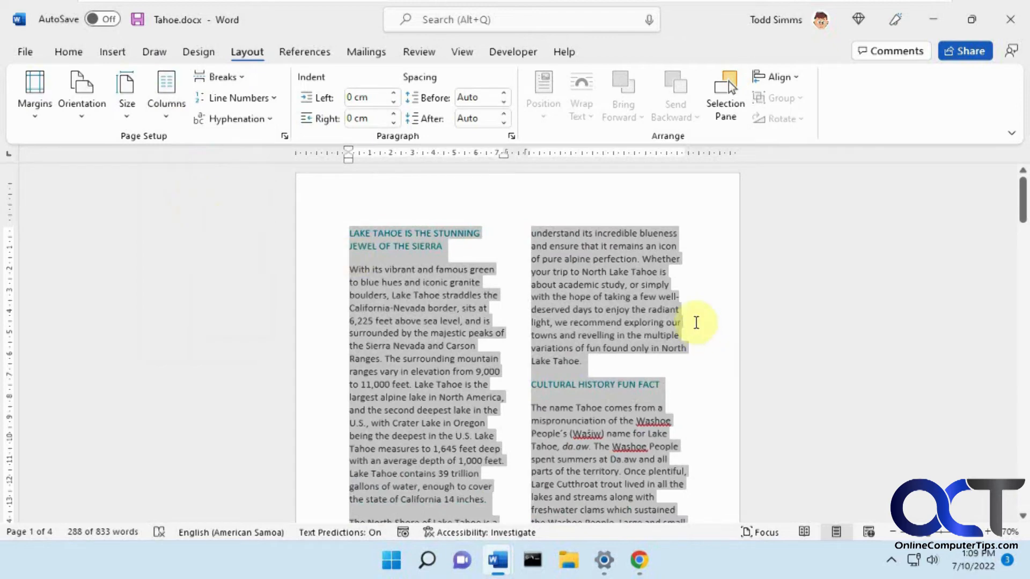
pyautogui.click(704, 320)
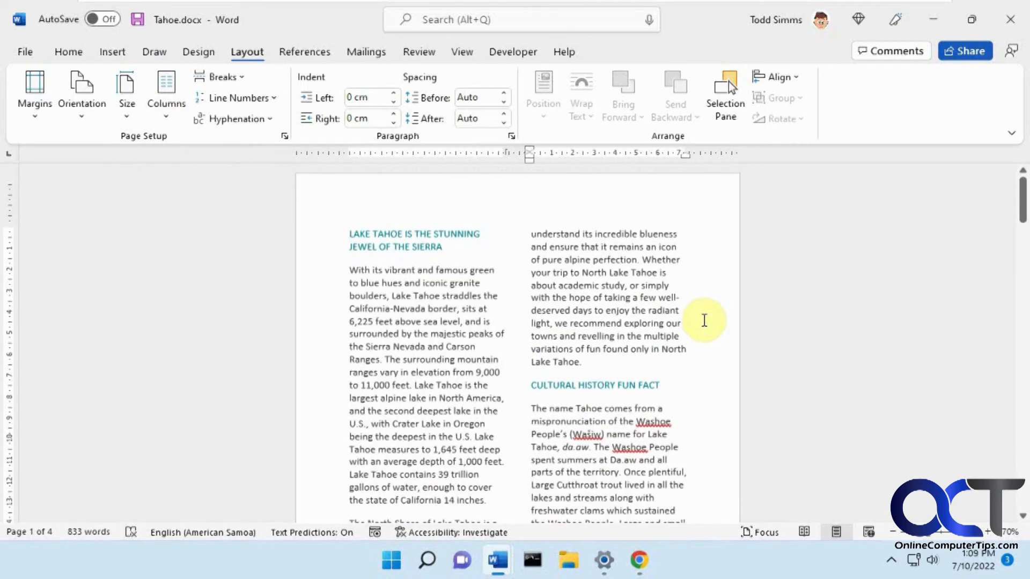
# Step: Scroll through the article to locate the North Shore paragraph for the column break
pyautogui.scroll(-3)
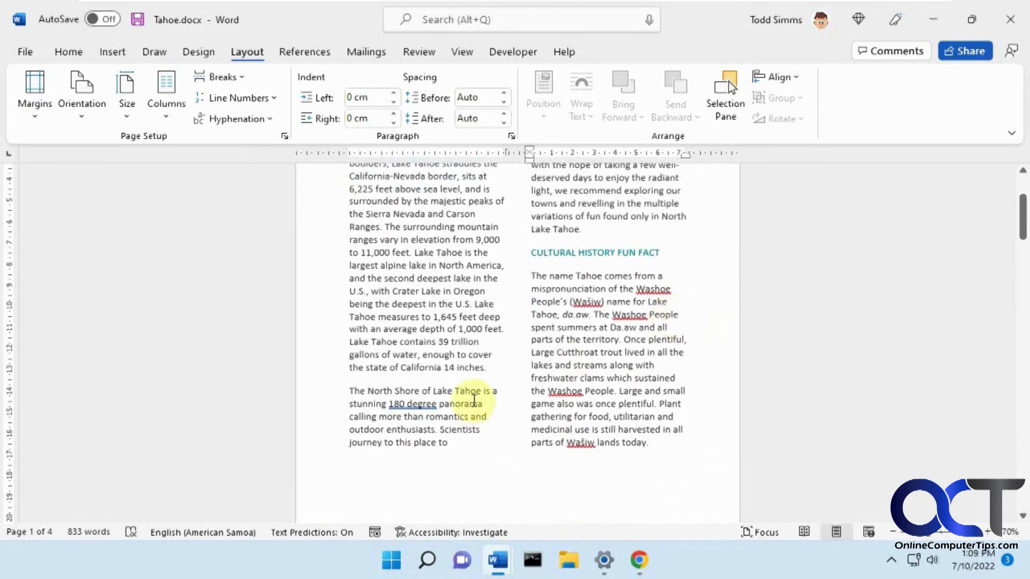
pyautogui.scroll(3)
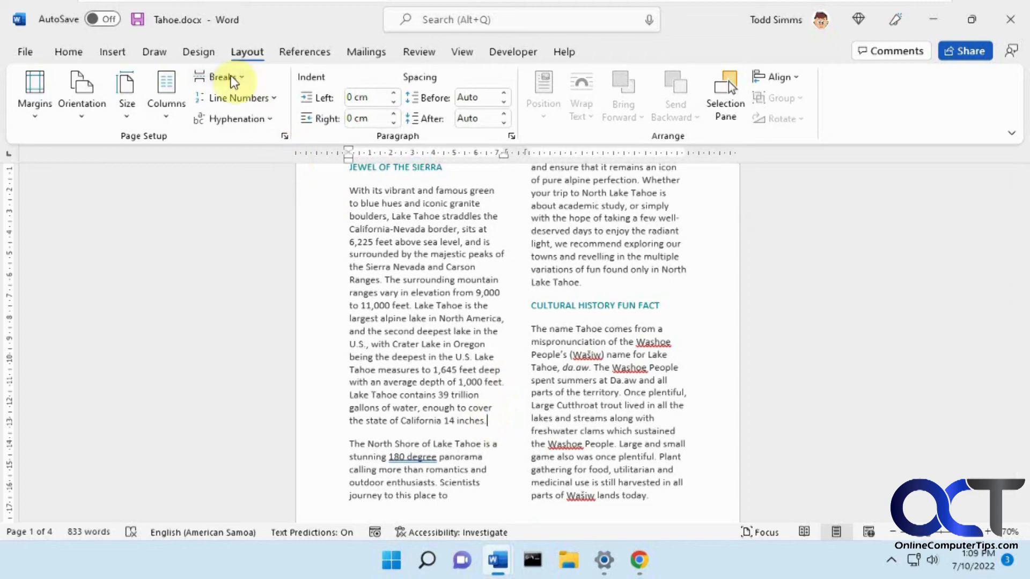
pyautogui.moveTo(287, 205)
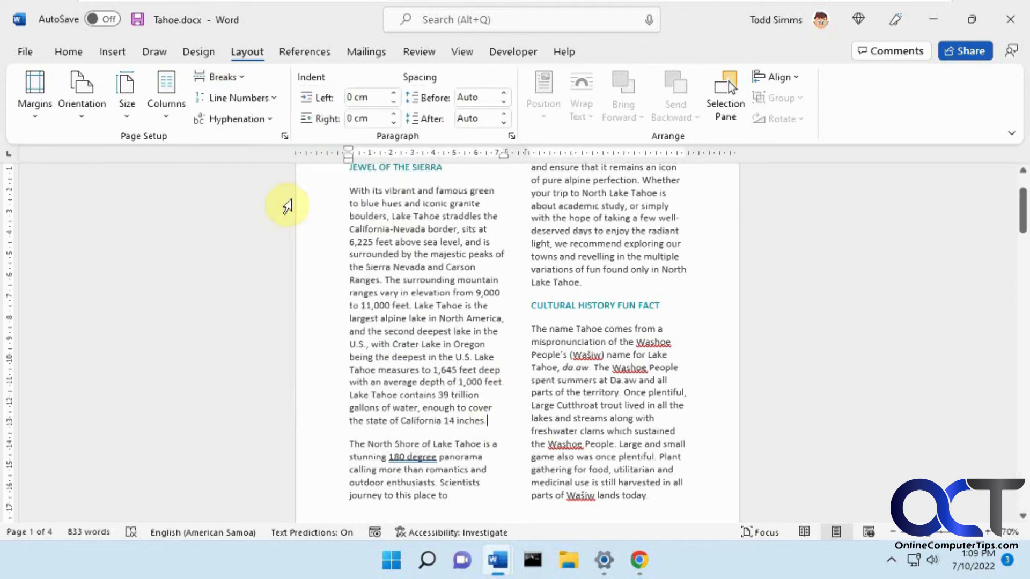
pyautogui.scroll(-3)
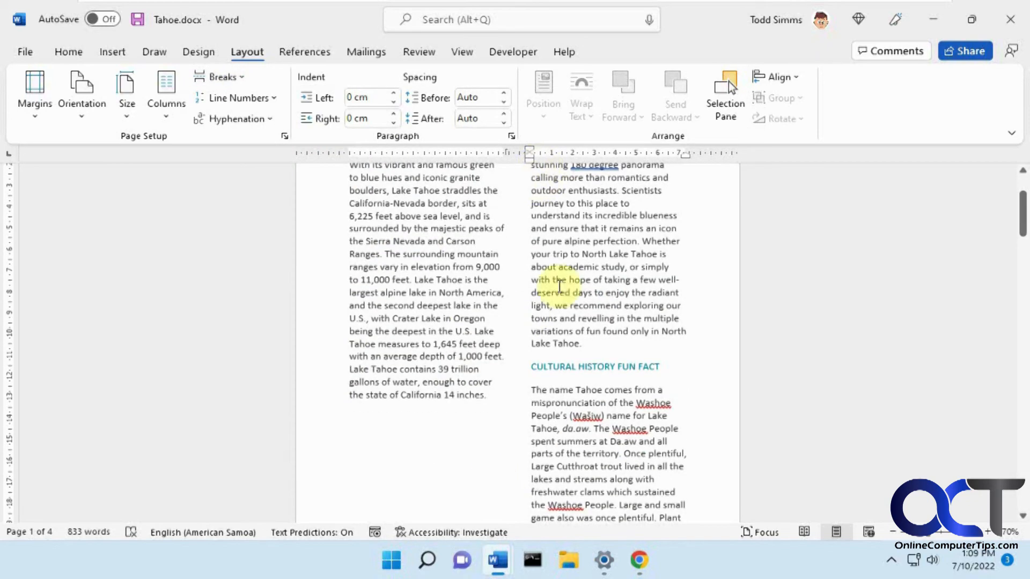
pyautogui.scroll(3)
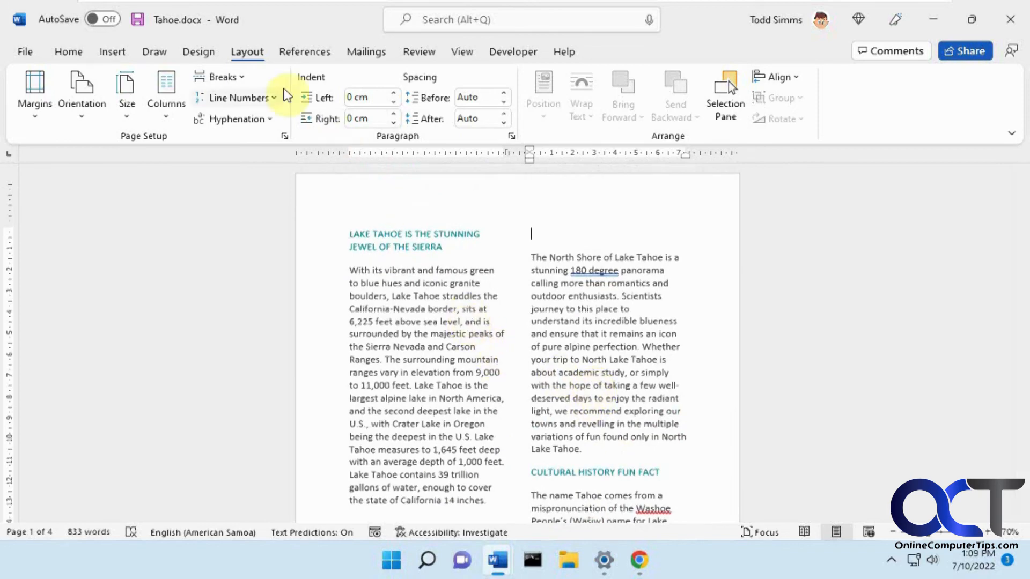
pyautogui.click(166, 92)
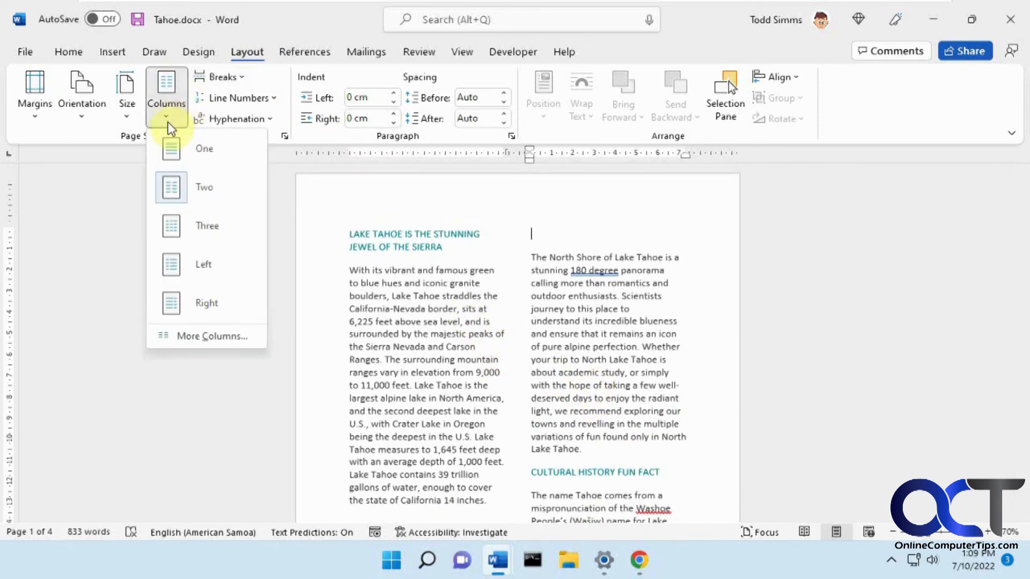
pyautogui.click(212, 335)
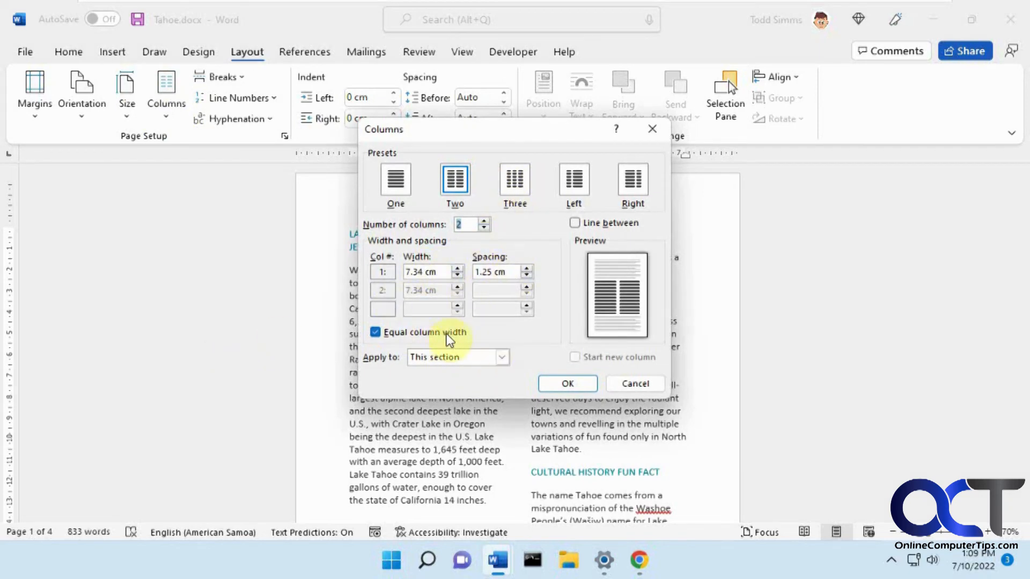
pyautogui.moveTo(594, 243)
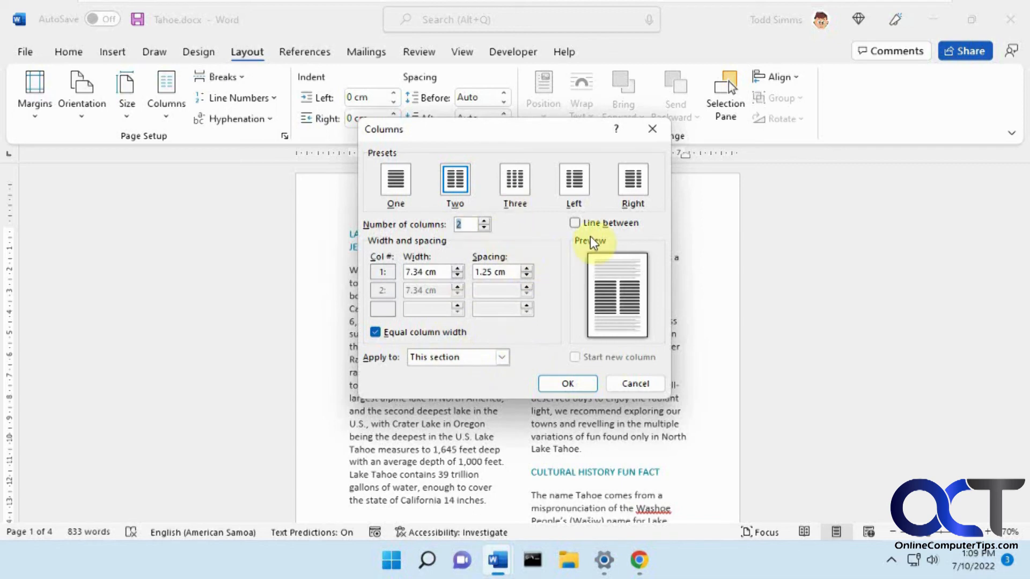
pyautogui.click(566, 384)
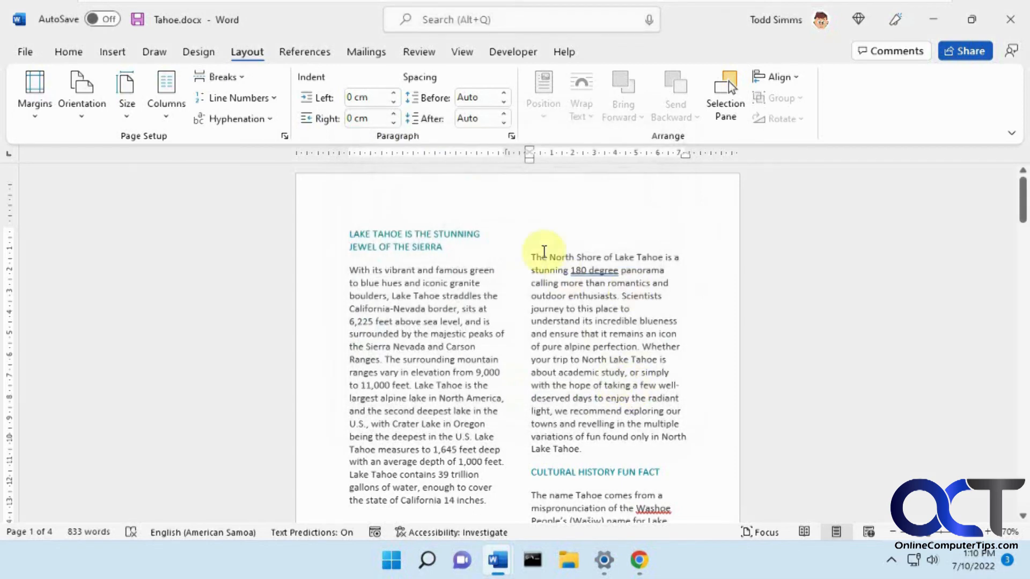